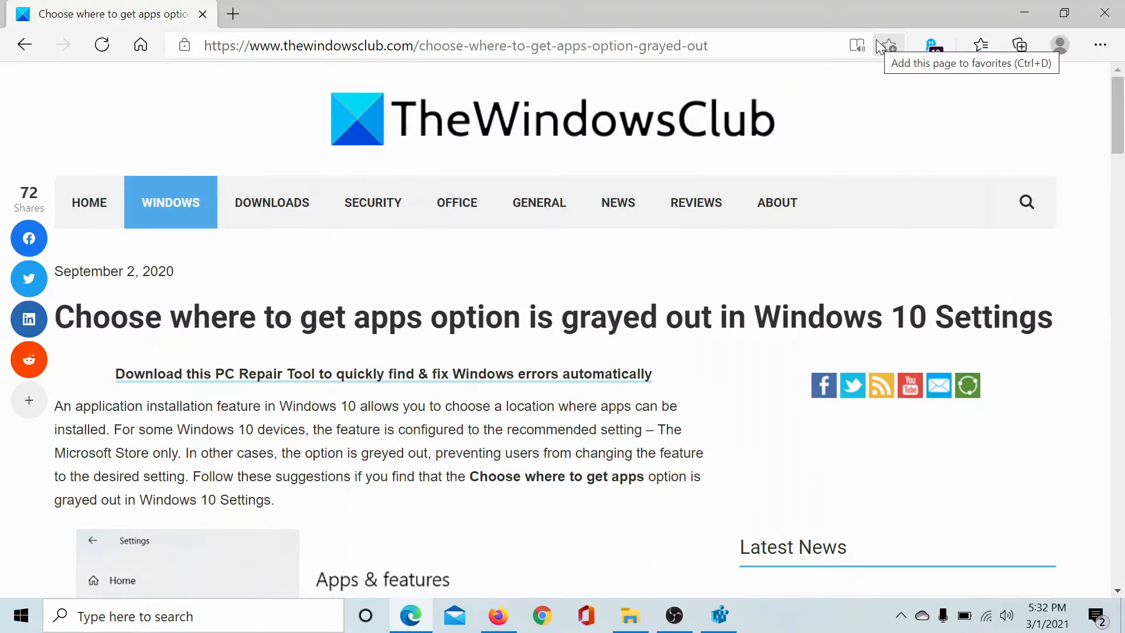
# - Scroll to bring the SmartScreen key's ConfigureAppInstallControl values into view
pyautogui.scroll(-3)
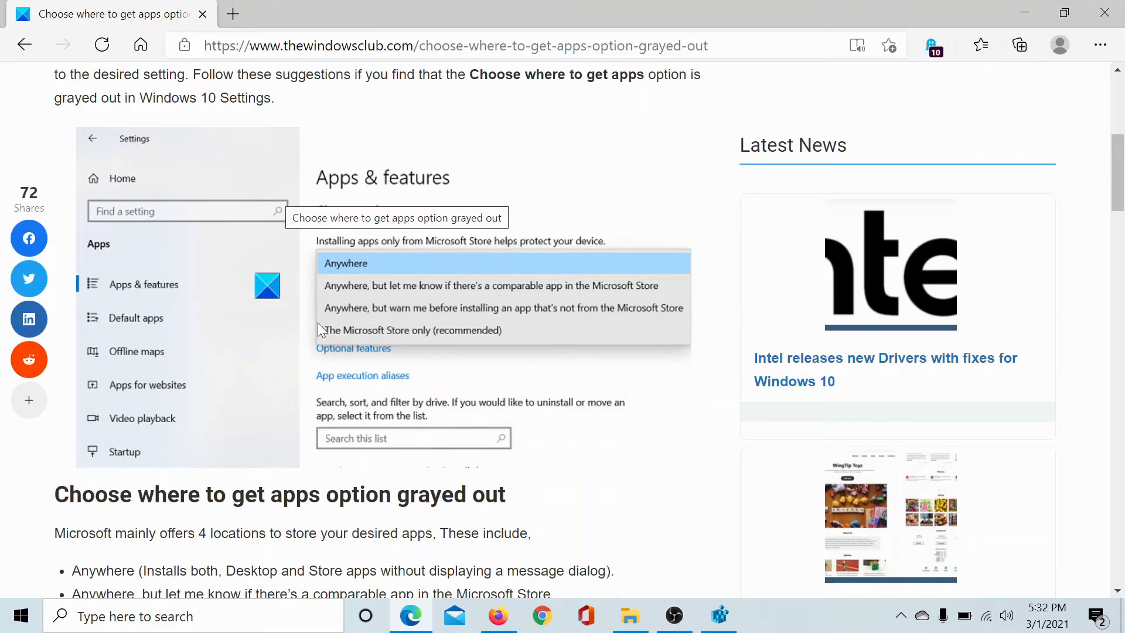
pyautogui.moveTo(497, 240)
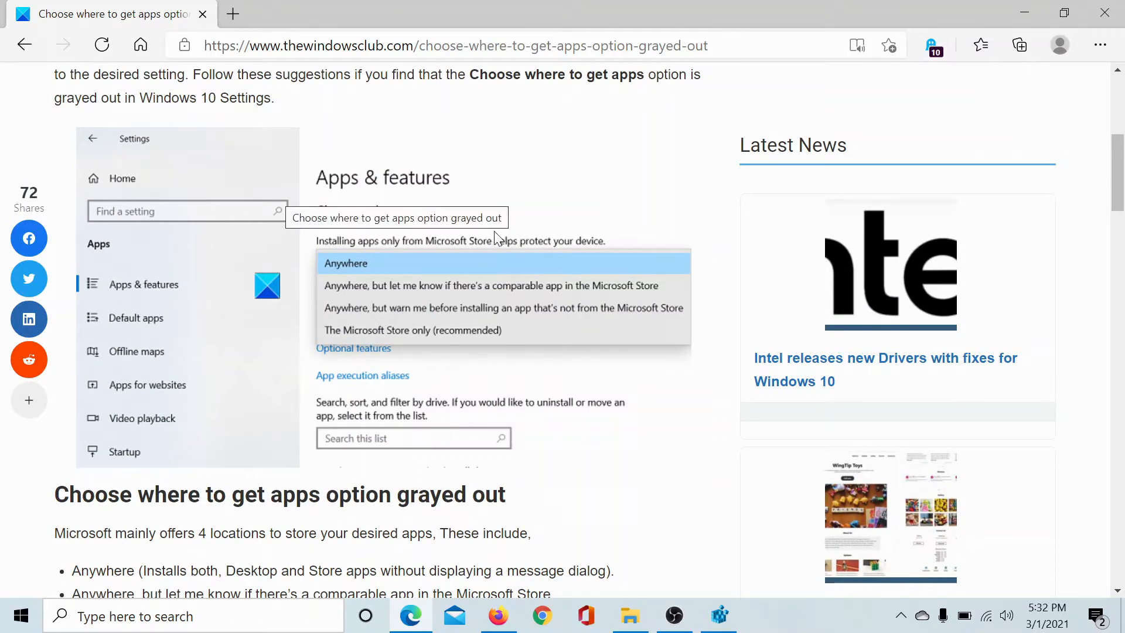
pyautogui.scroll(3)
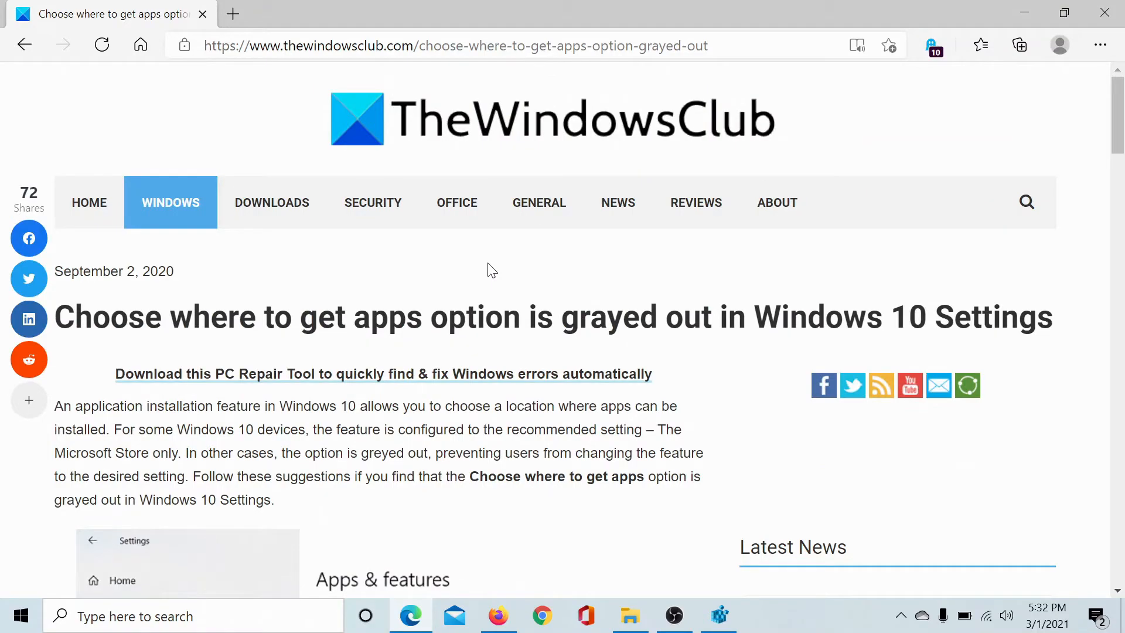
pyautogui.scroll(-3)
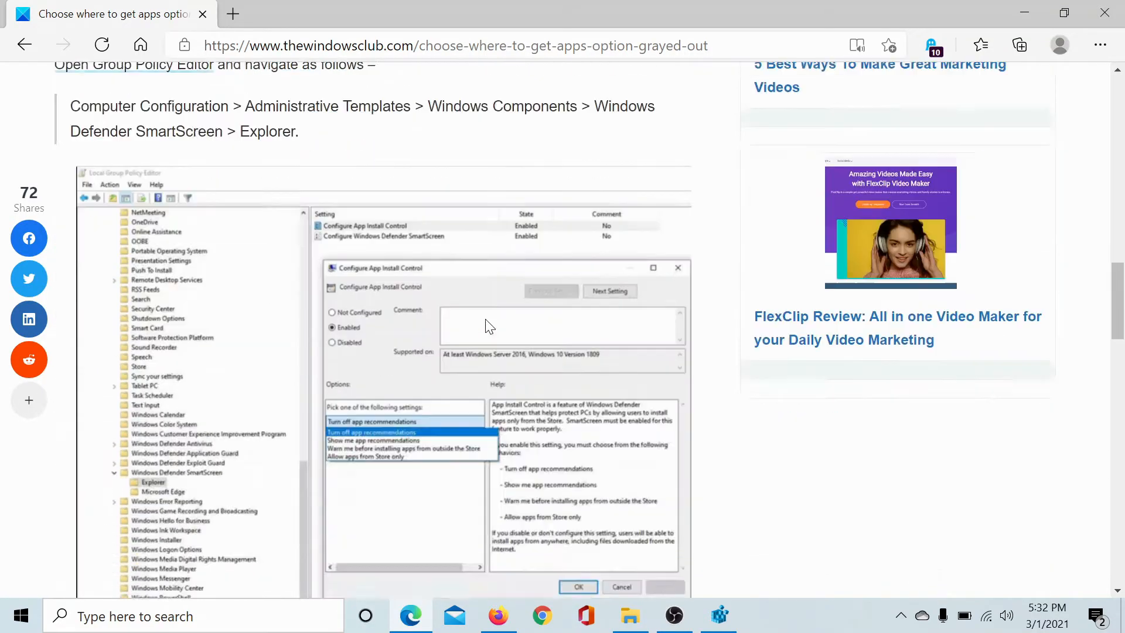
pyautogui.scroll(-3)
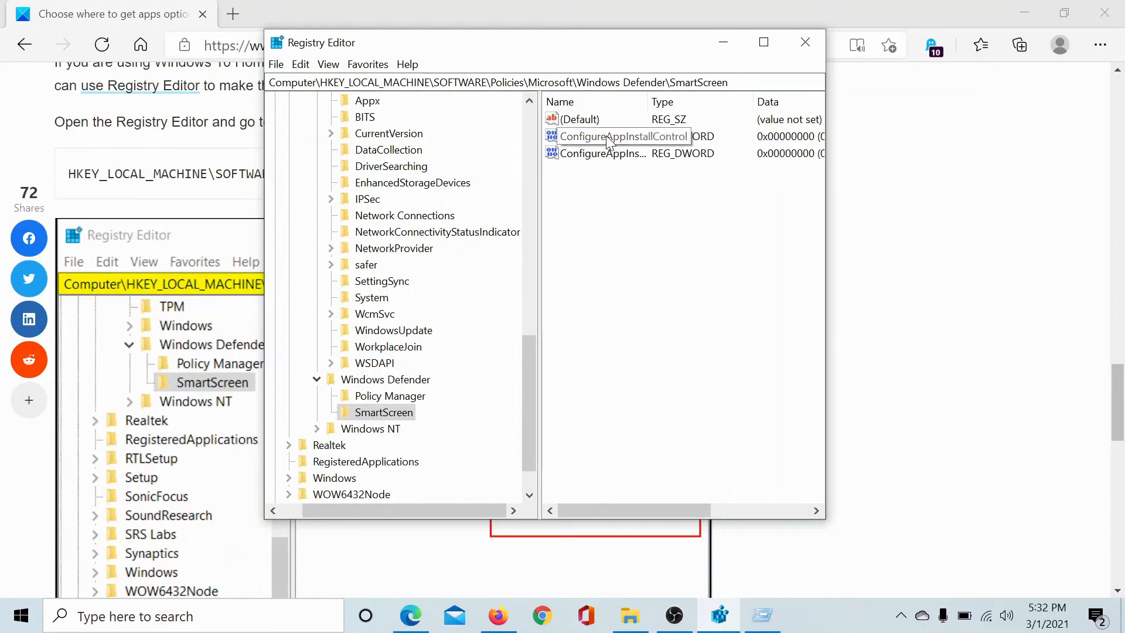
# - Delete both ConfigureAppInstallControl values from the SmartScreen key
pyautogui.rightClick(623, 137)
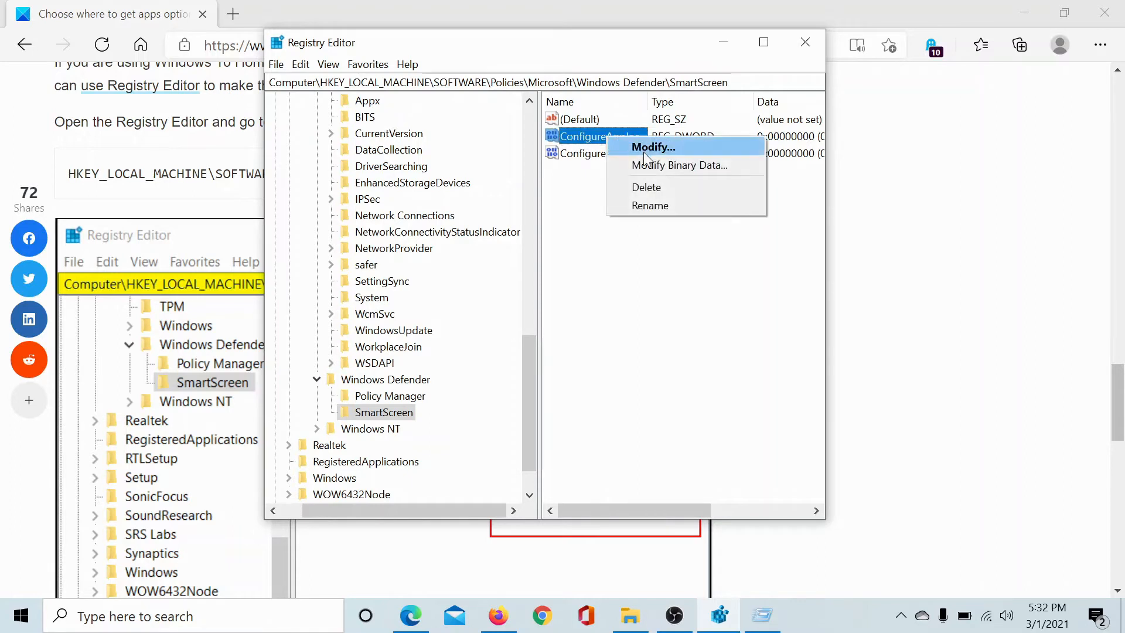
pyautogui.click(646, 186)
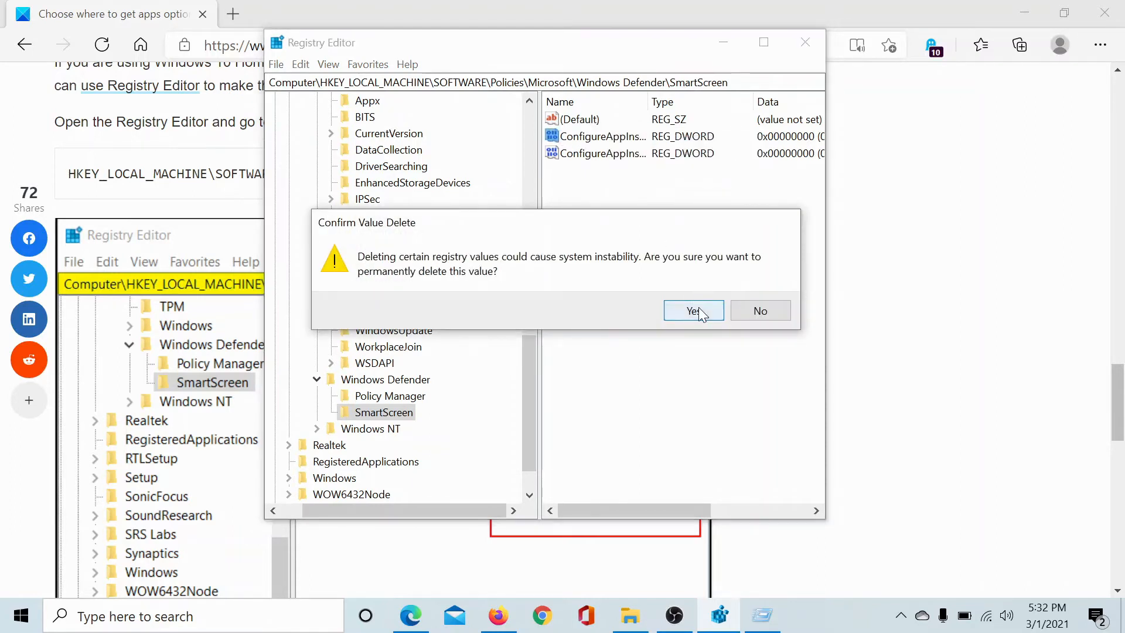
pyautogui.click(692, 310)
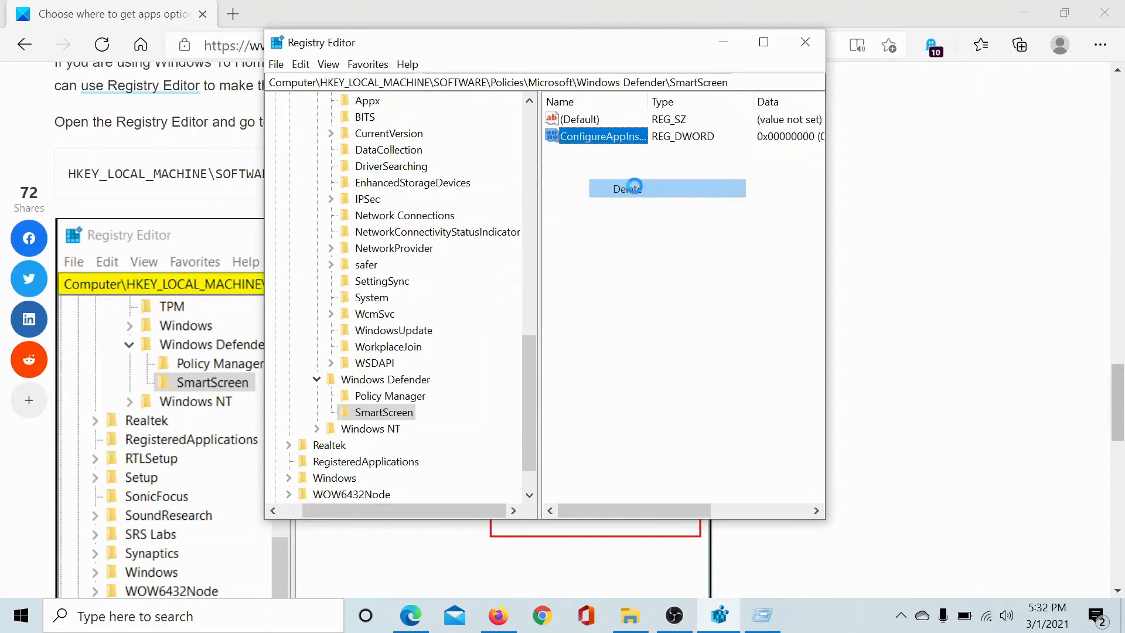
pyautogui.click(627, 188)
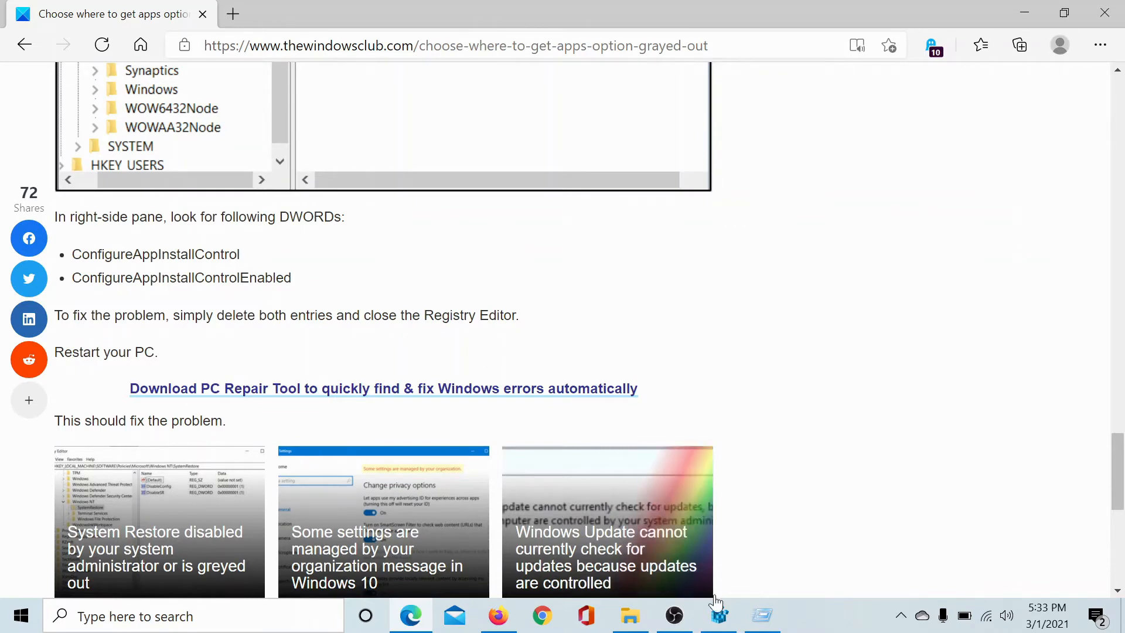
# - Delete the SmartScreen key under Windows Defender, confirming removal of its subkeys
pyautogui.click(718, 615)
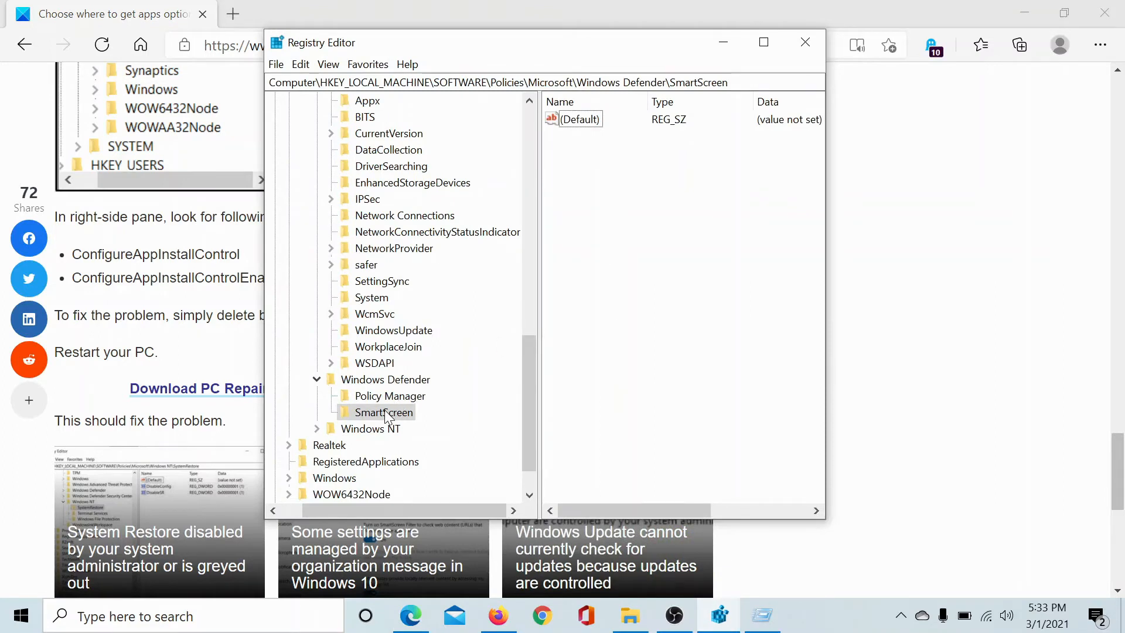
pyautogui.rightClick(385, 412)
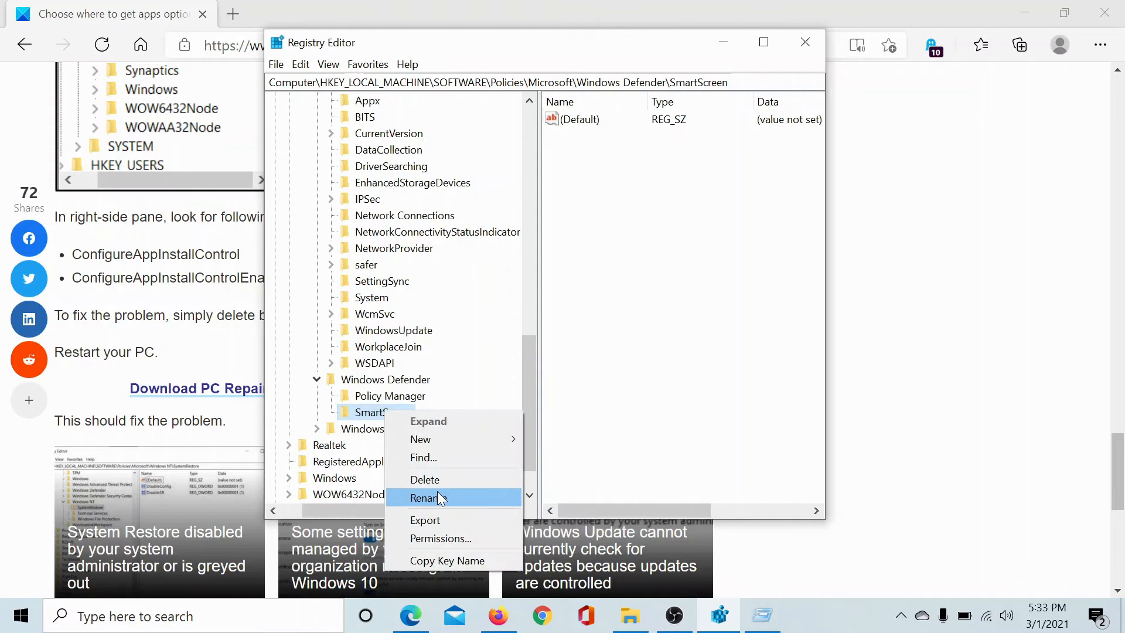
pyautogui.click(425, 479)
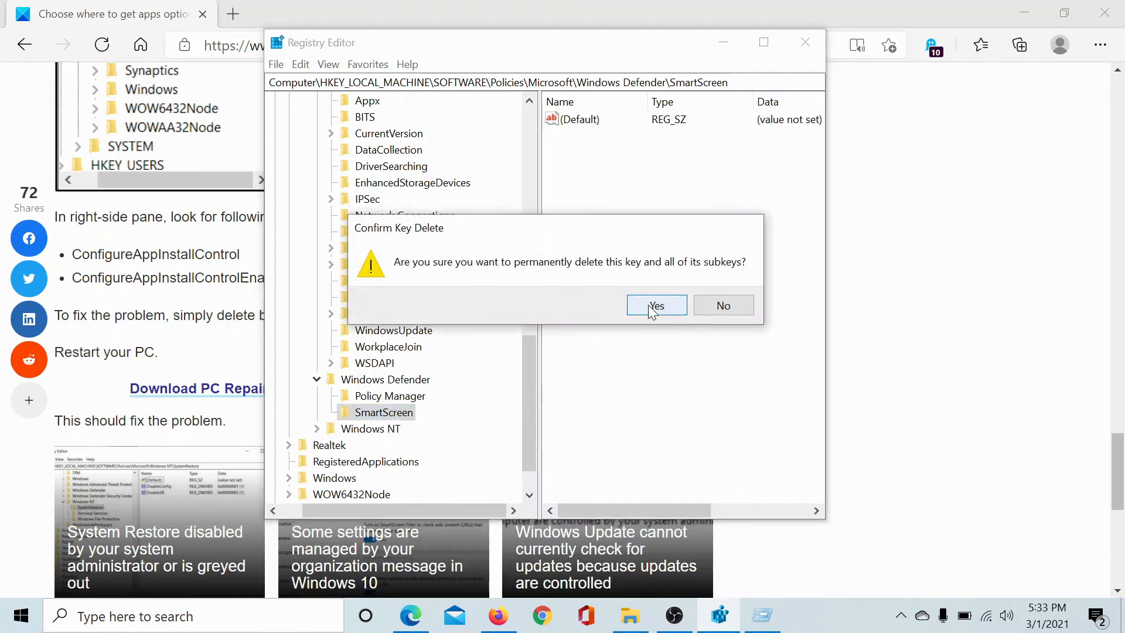
pyautogui.click(655, 304)
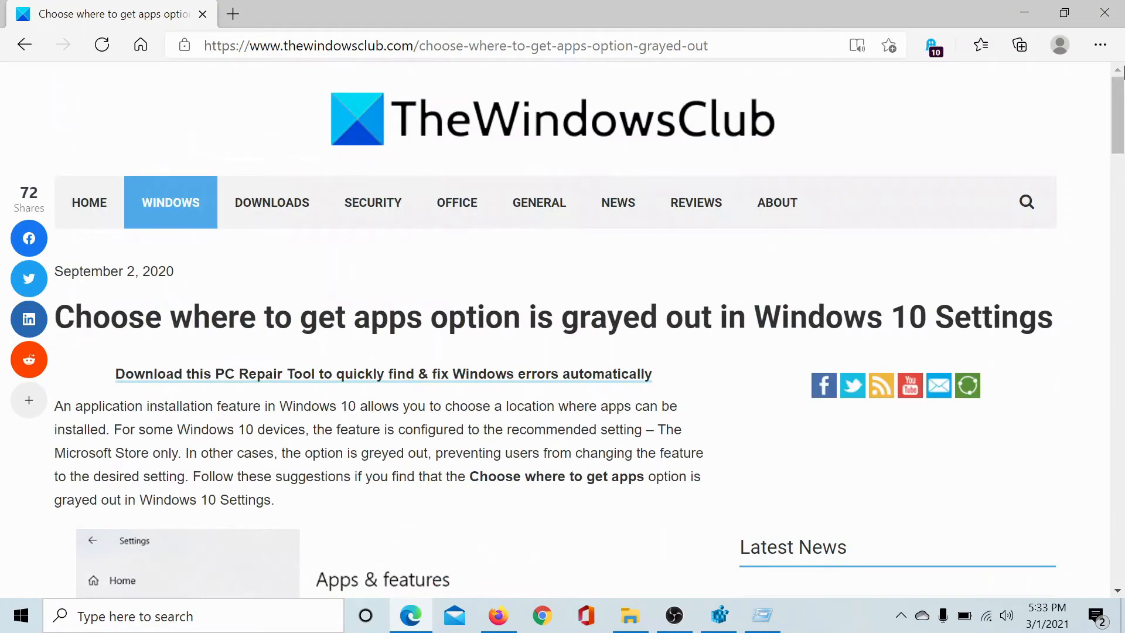
pyautogui.moveTo(535, 269)
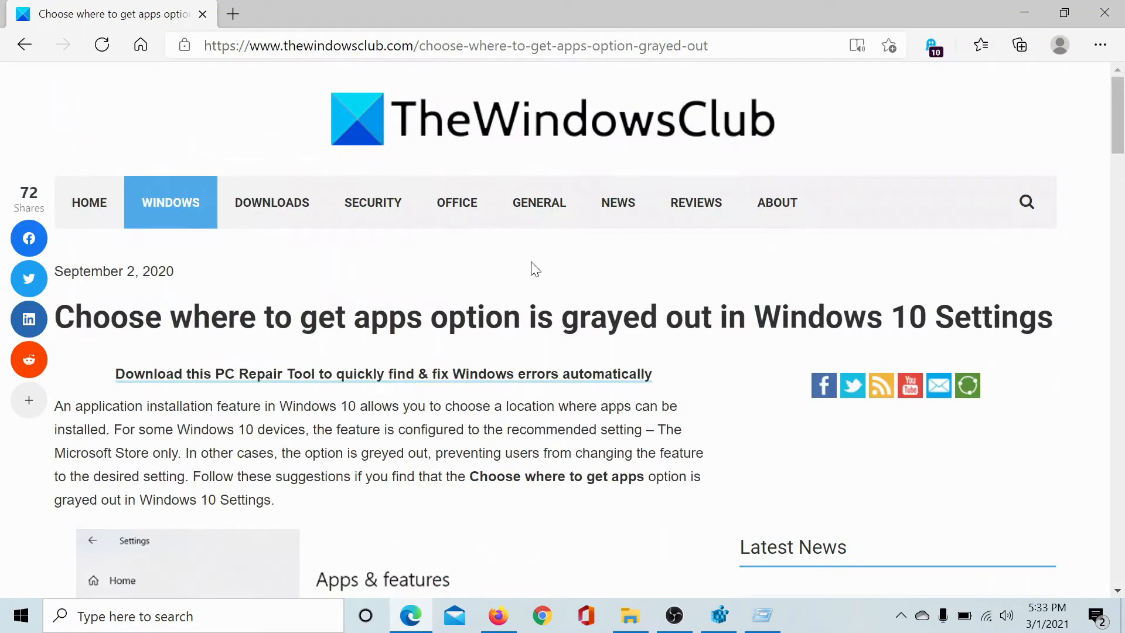